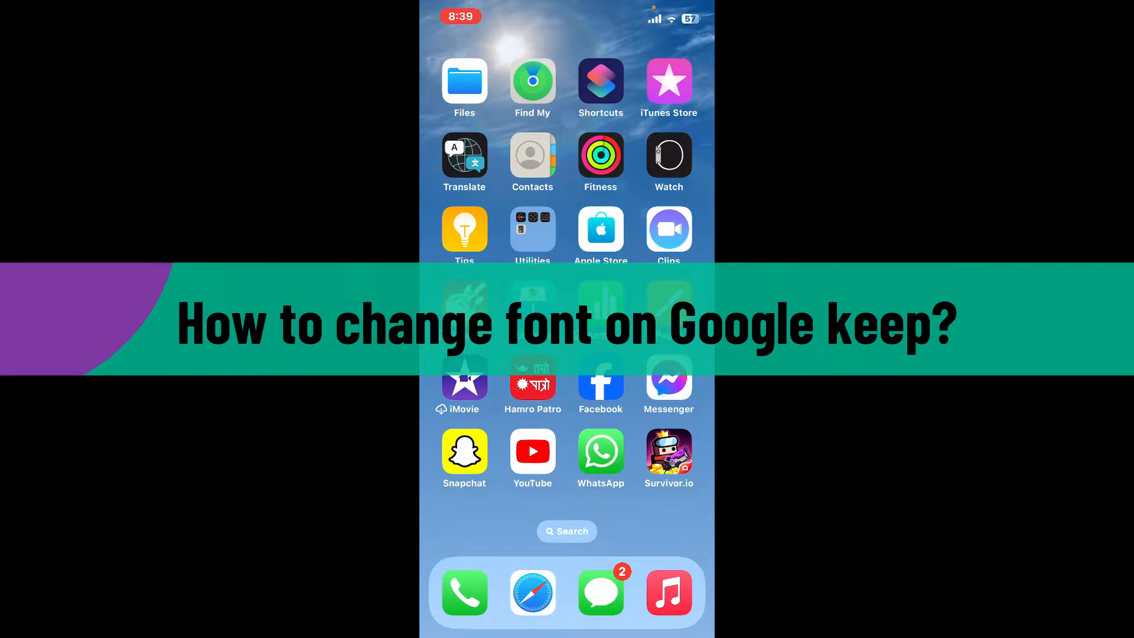
Swipe to the Home Screen page with Google Keep and launch it.
scroll("left", 3)
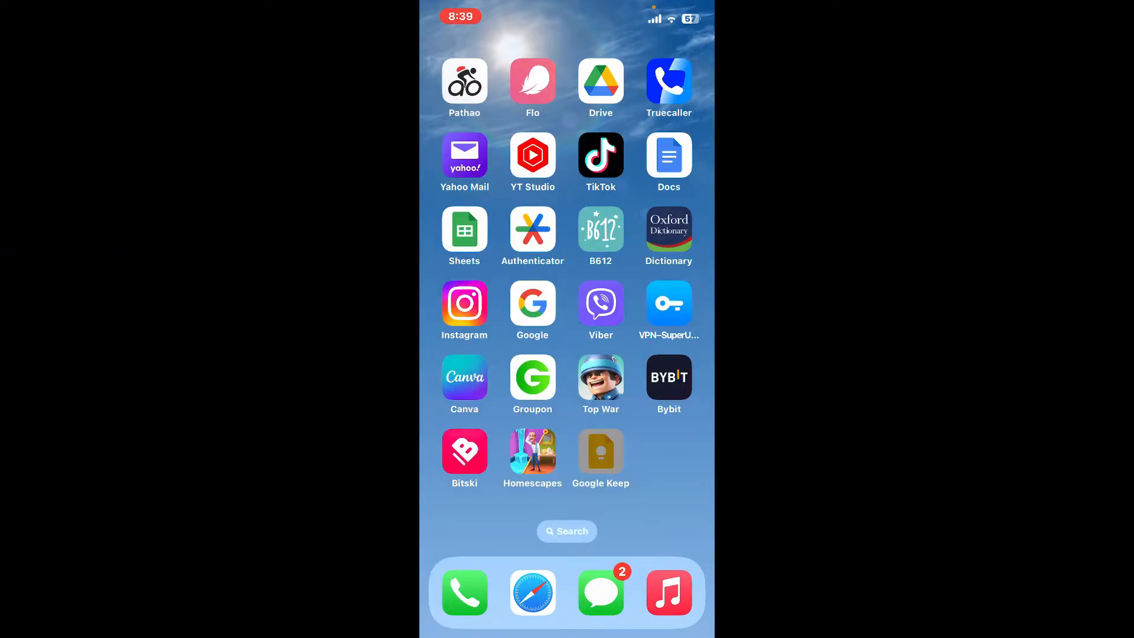
left_click(600, 450)
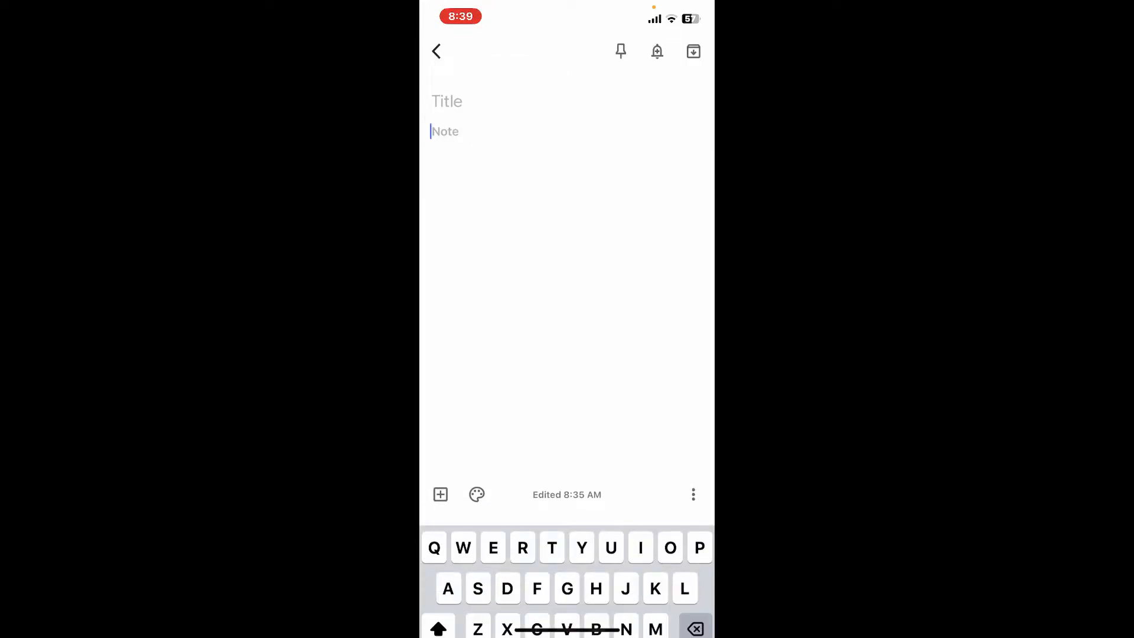
Write "This is how you change your google keep font." in the new note's body.
type("This is how you change your google keep font.")
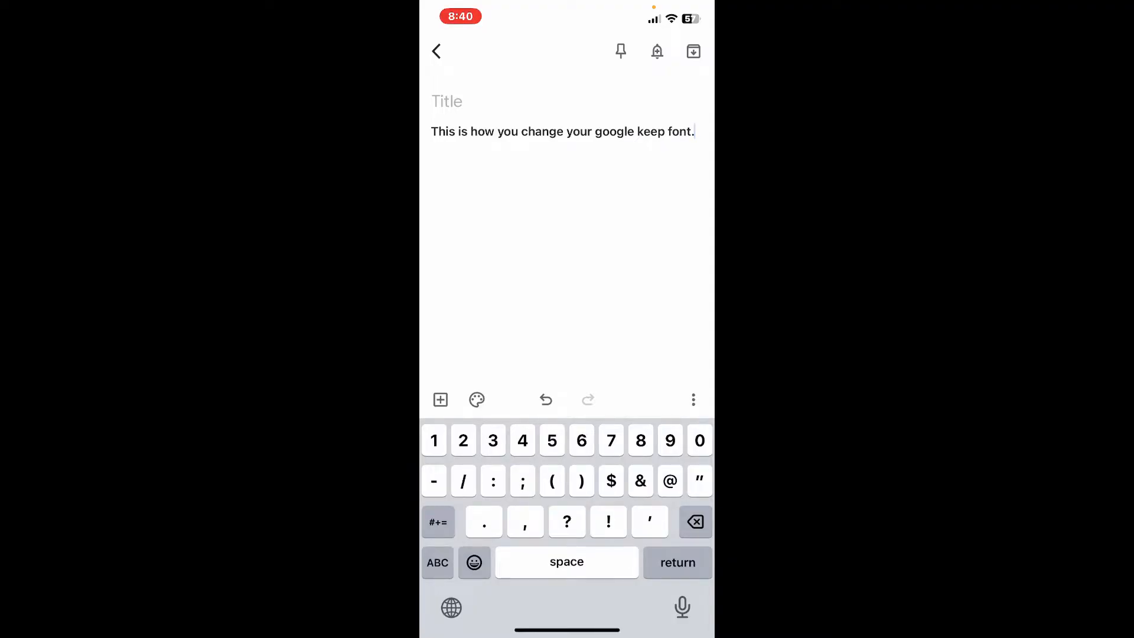
left_click(694, 132)
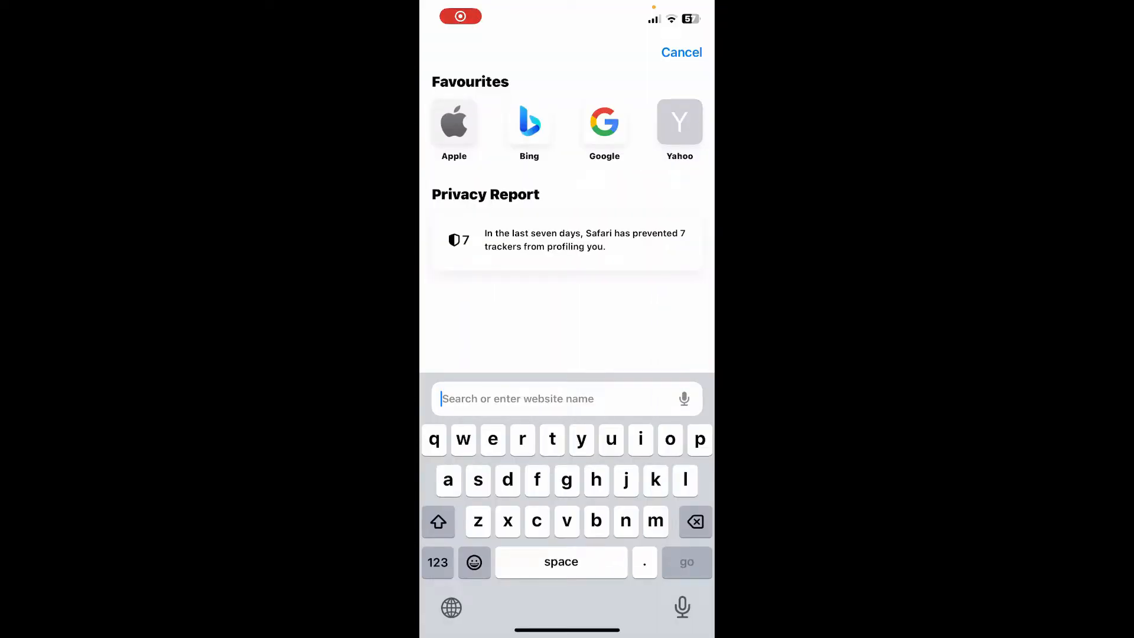
Search "bold" in Safari and load the boldtext.io Bold Text Generator.
type("bold")
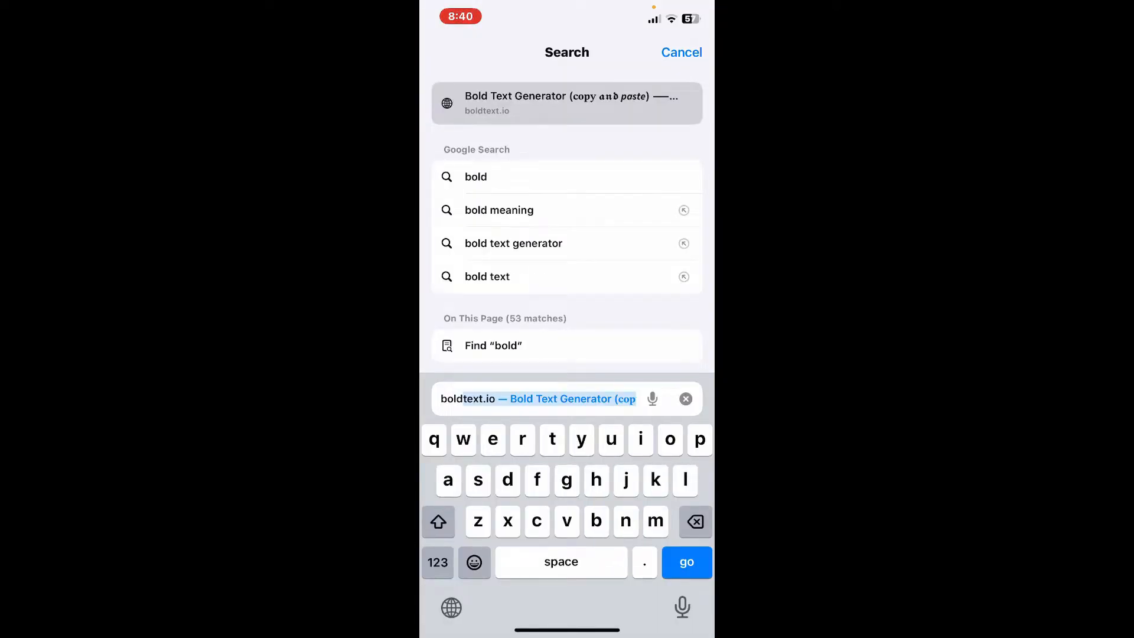
left_click(567, 103)
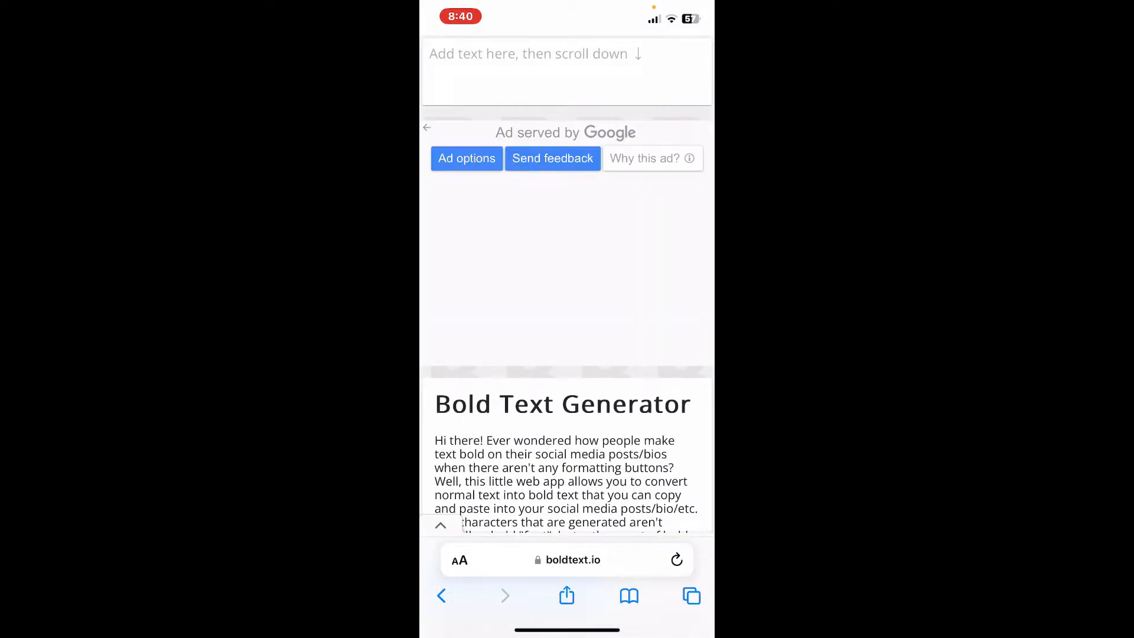
left_click(566, 53)
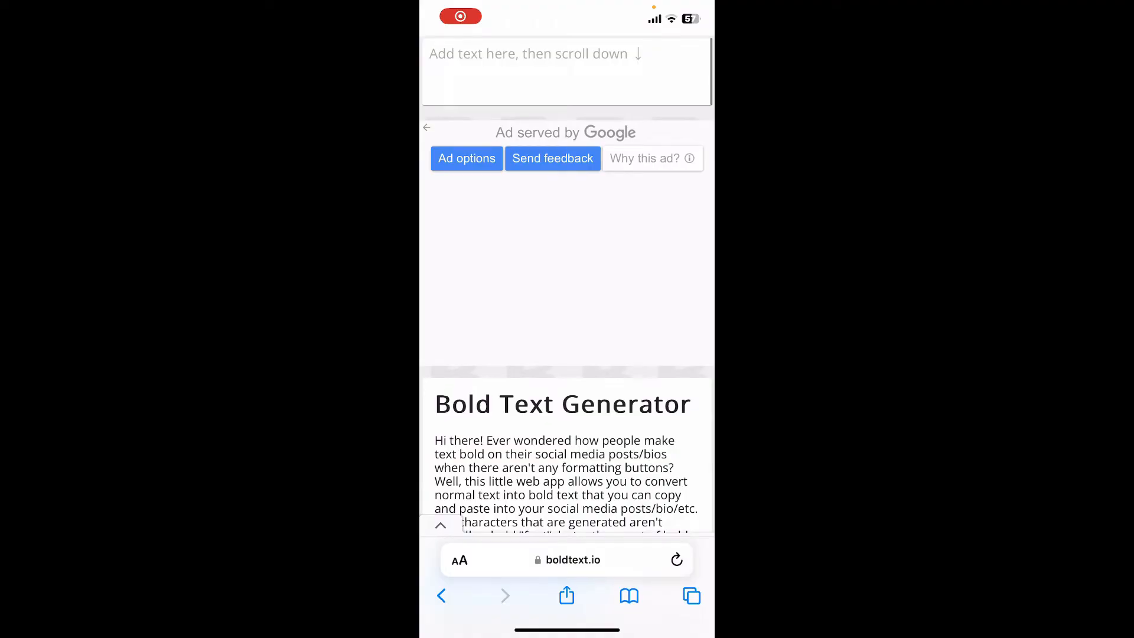
Convert "This is how you change your google keep font." on boldtext.io and copy the Medieval Bold result.
left_click(565, 72)
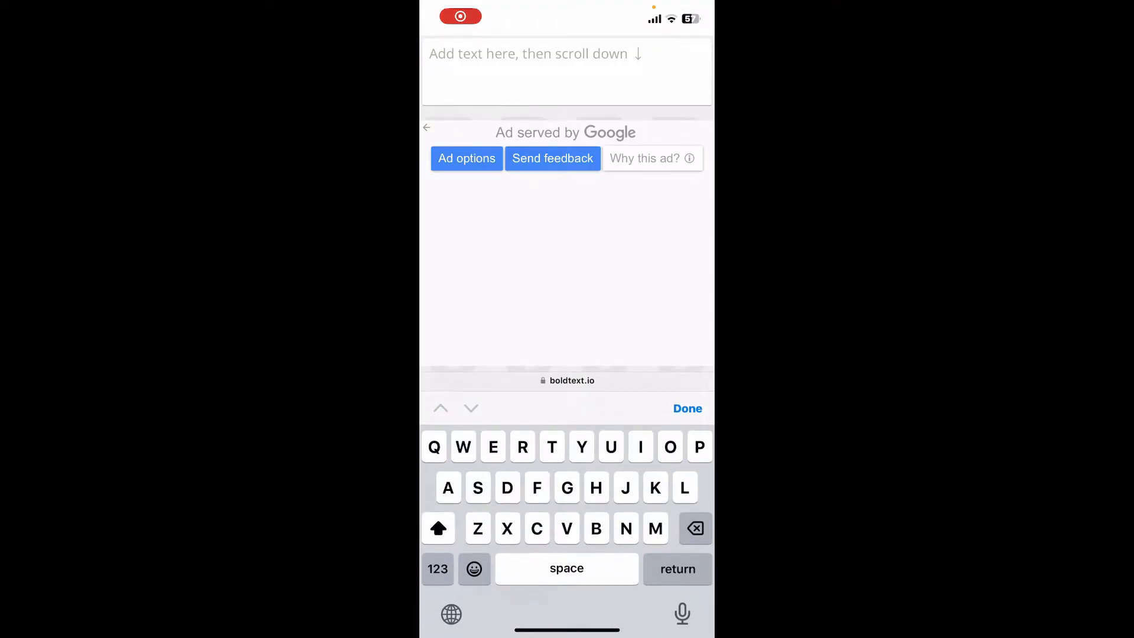
type("This is how you change your google keep font.")
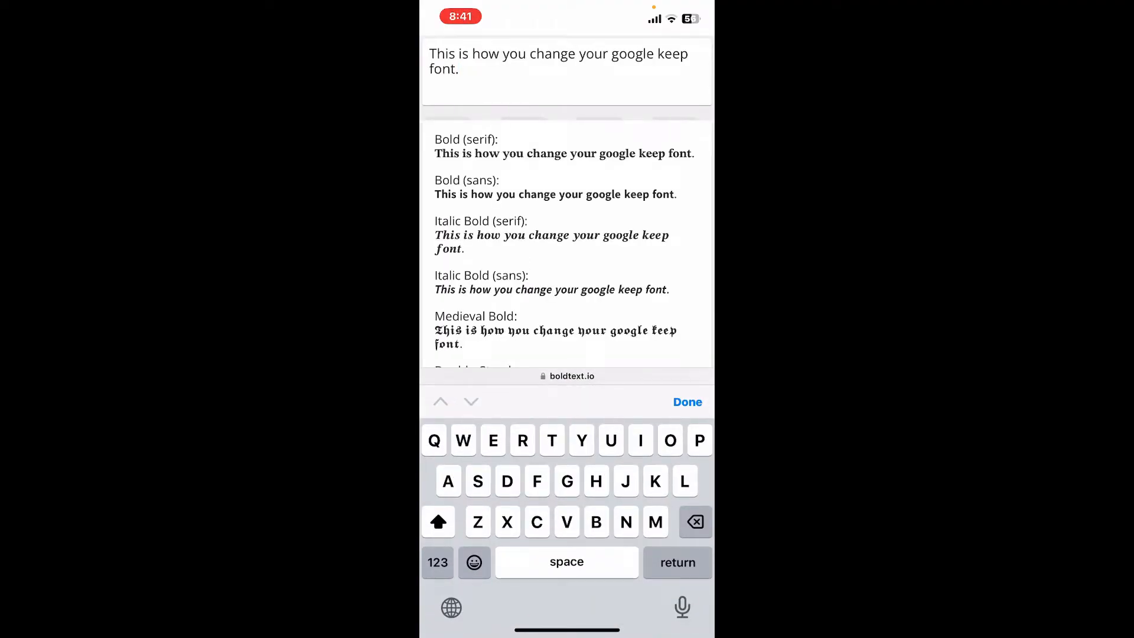
left_click(459, 70)
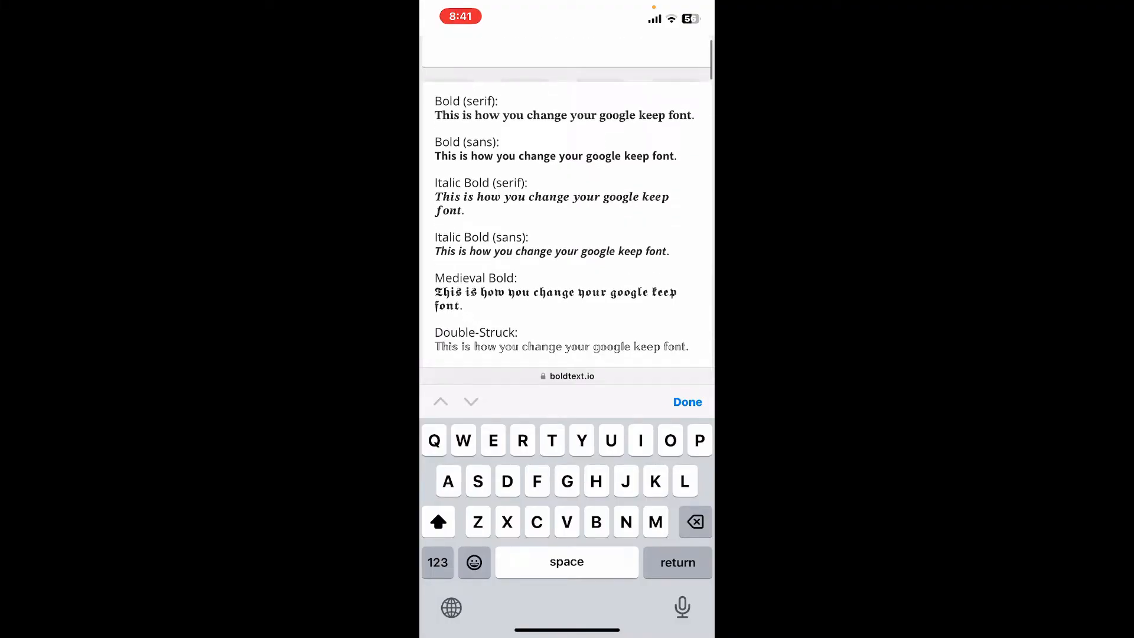
scroll("up", 3)
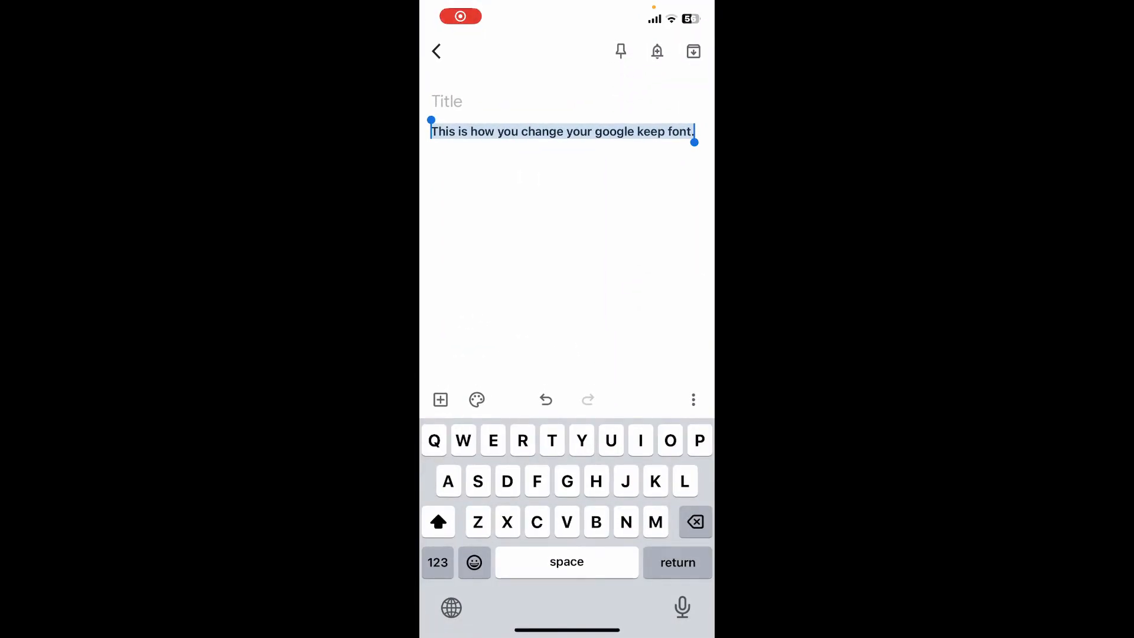
Replace the note's sentence with the pasted Medieval Bold text and return to the notes list.
left_click(562, 131)
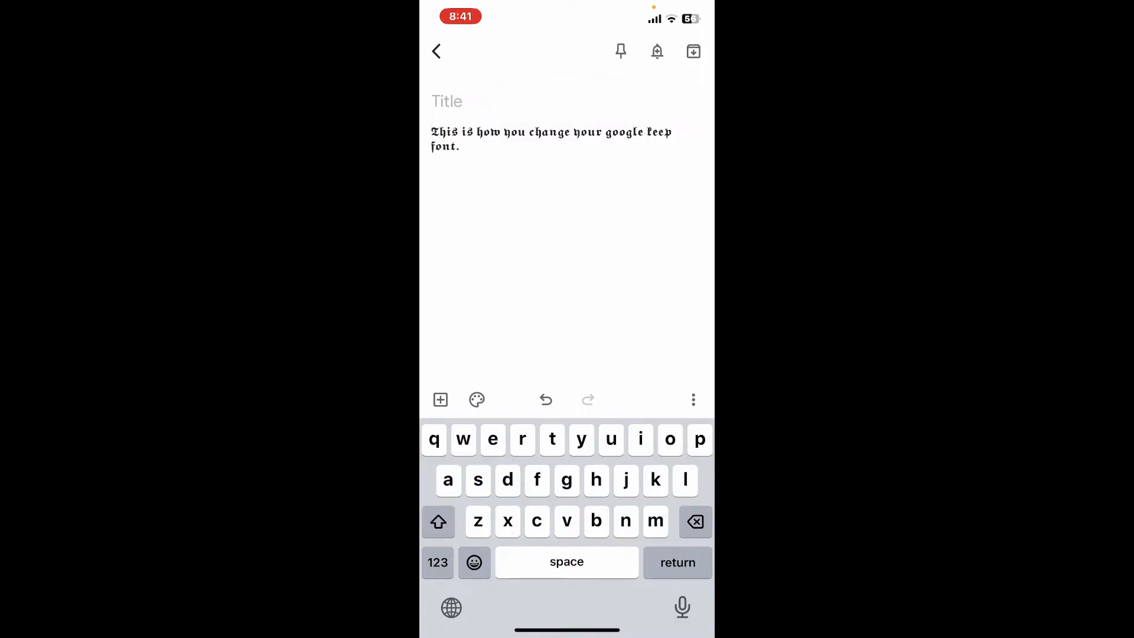
left_click(460, 145)
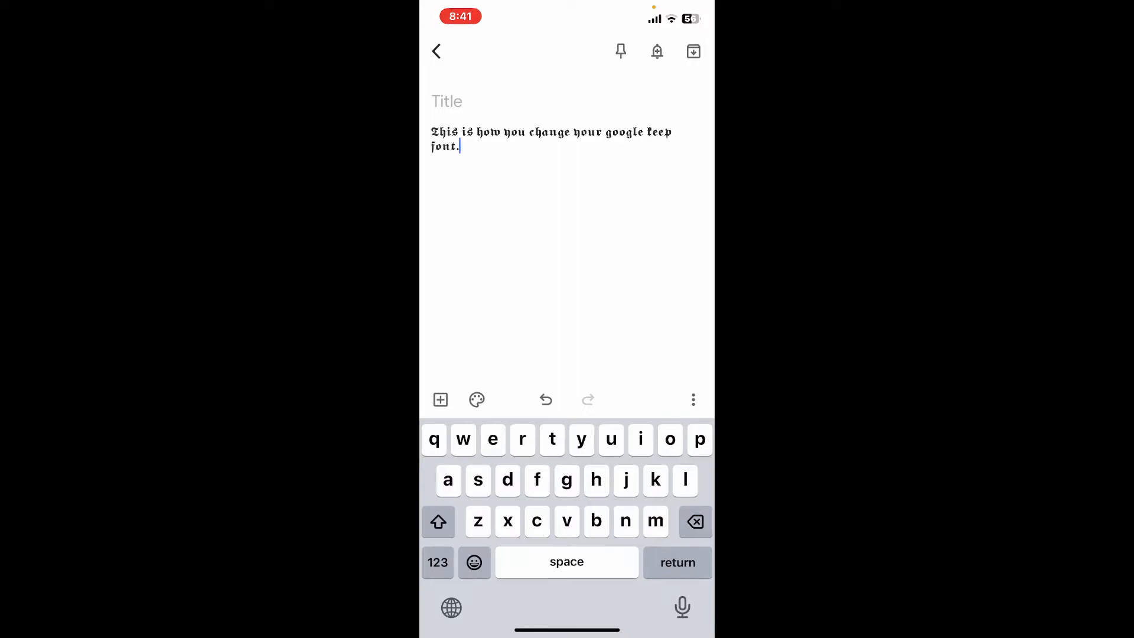
left_click(436, 51)
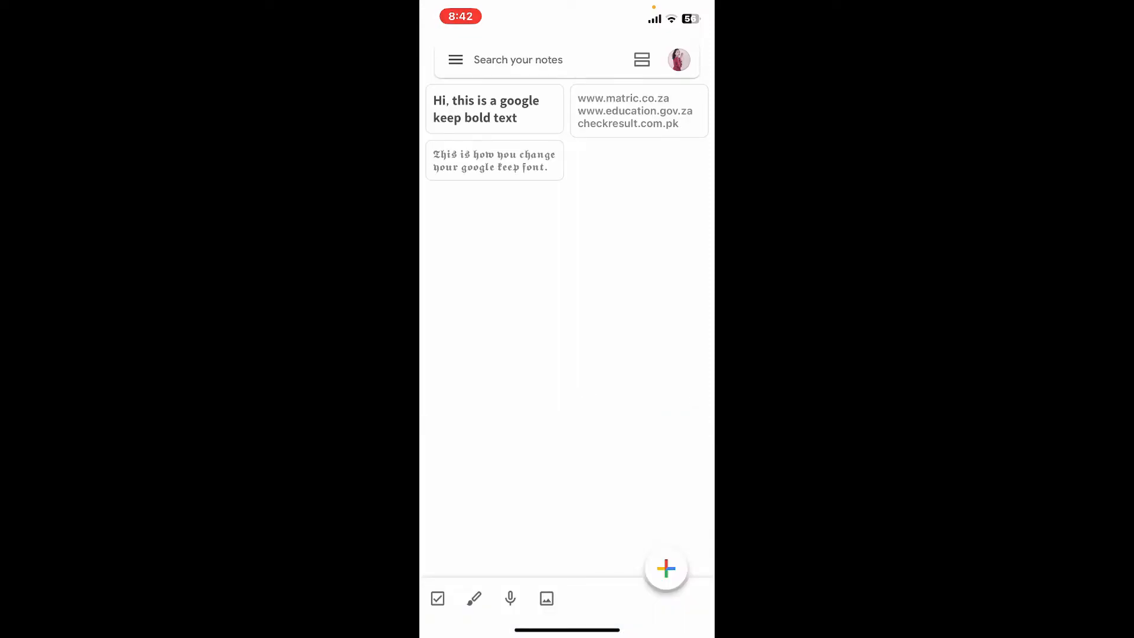